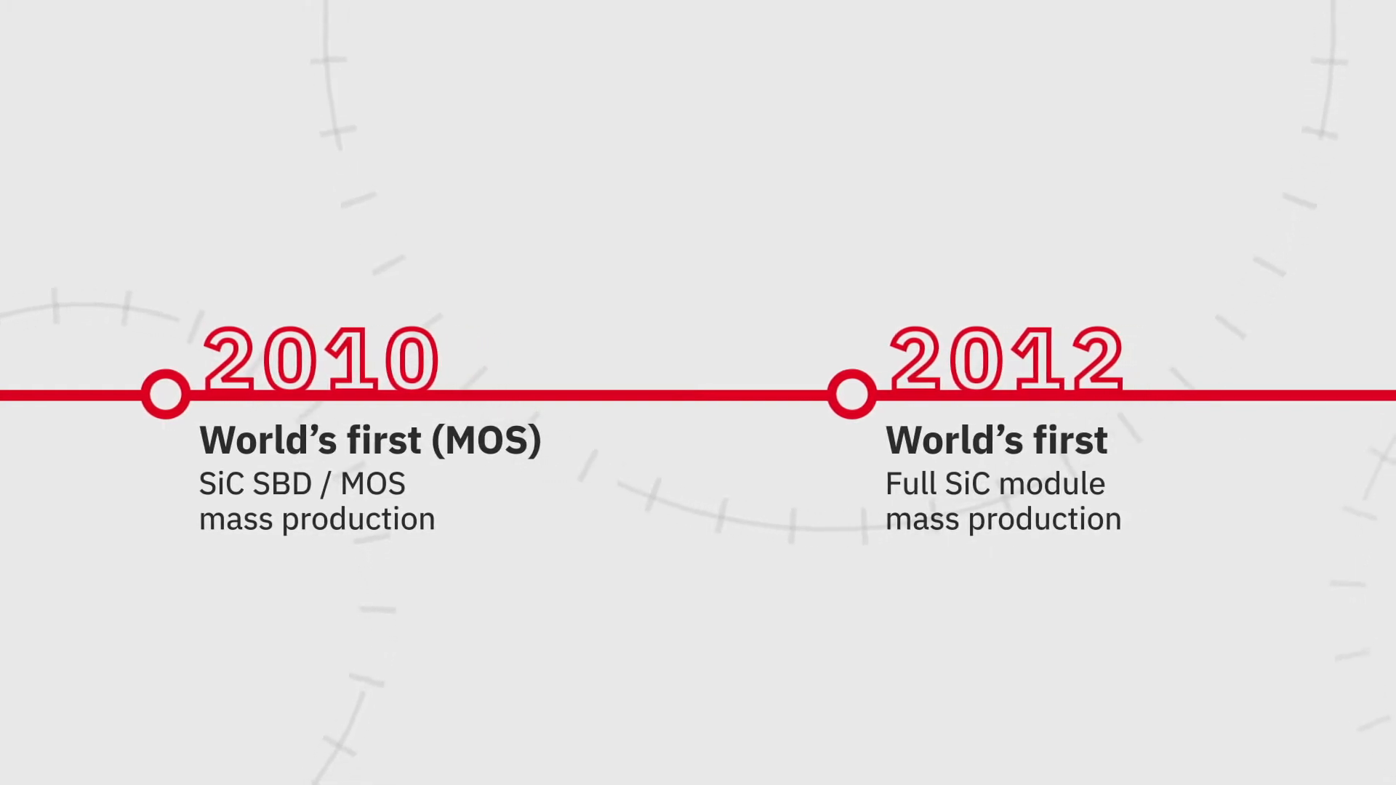
scroll(right, 3)
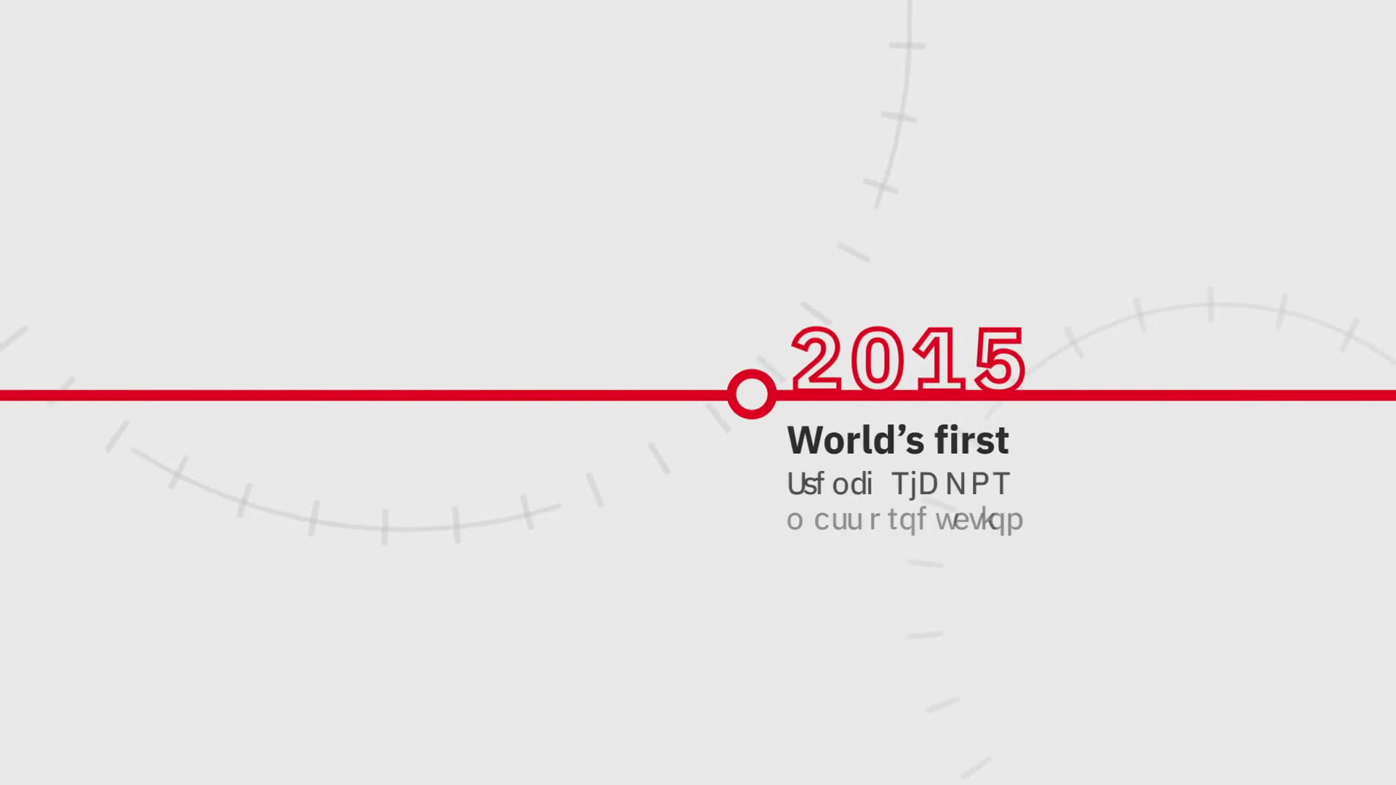